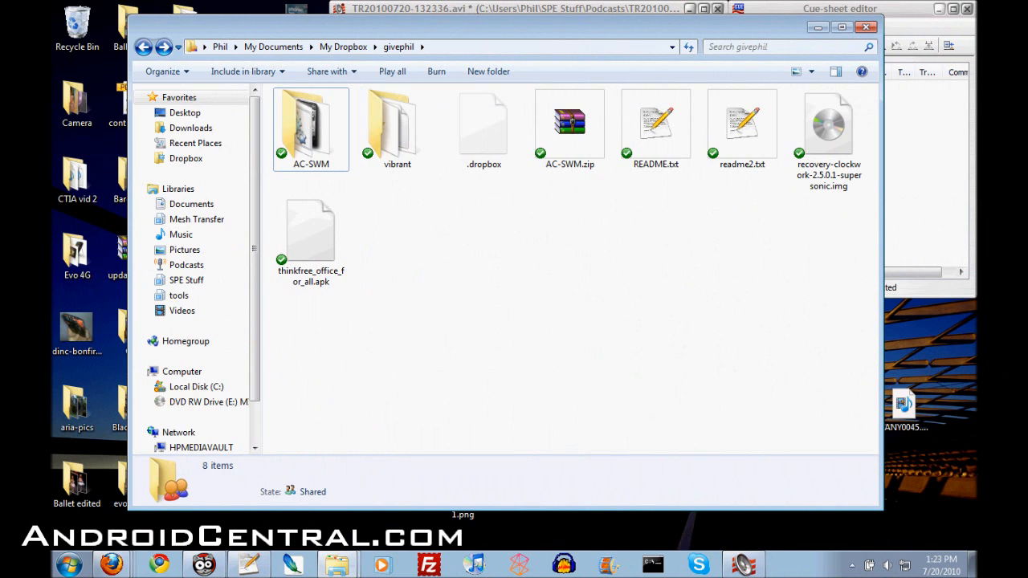
- Extract AC-SWM.zip into the givephil folder using Extract Here
{"action": "left_click", "coordinate": [570, 124]}
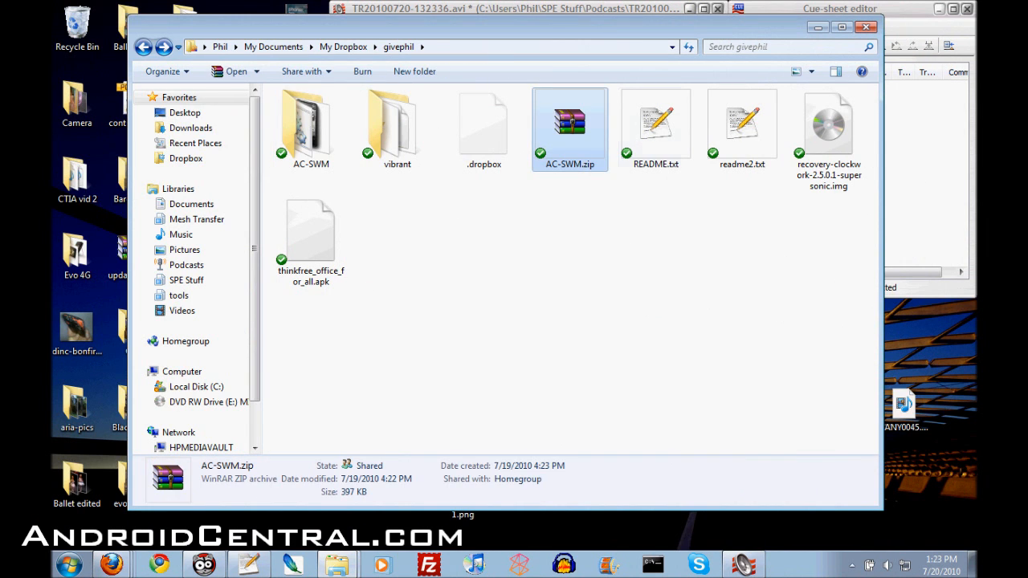
{"action": "right_click", "coordinate": [569, 125]}
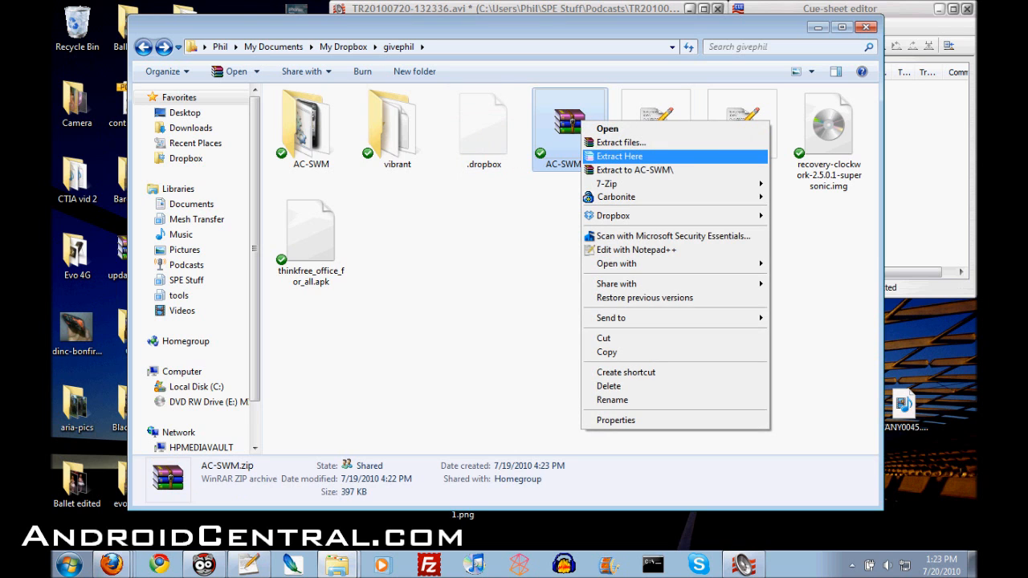
{"action": "left_click", "coordinate": [620, 156]}
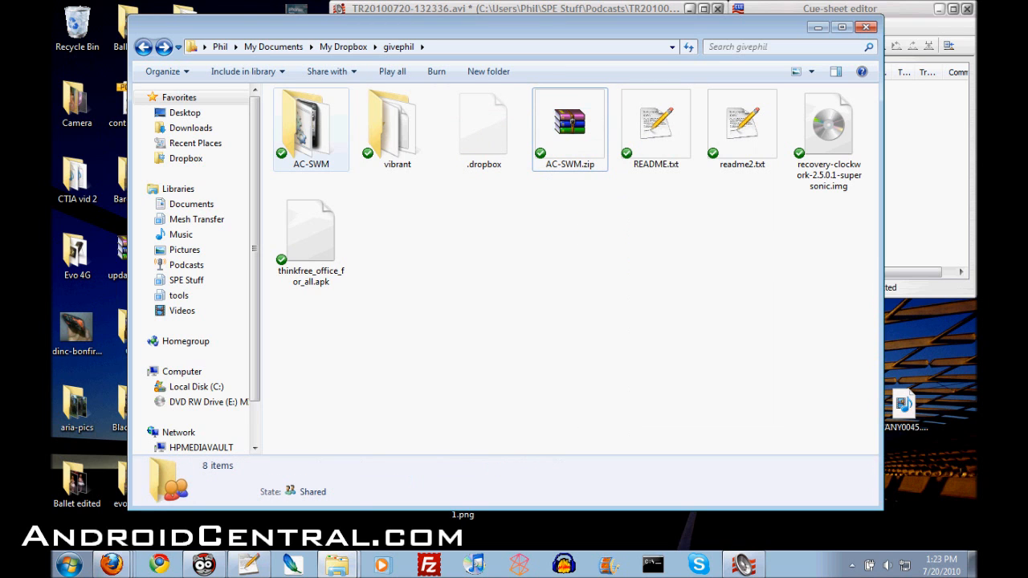
{"action": "mouse_move", "coordinate": [311, 120]}
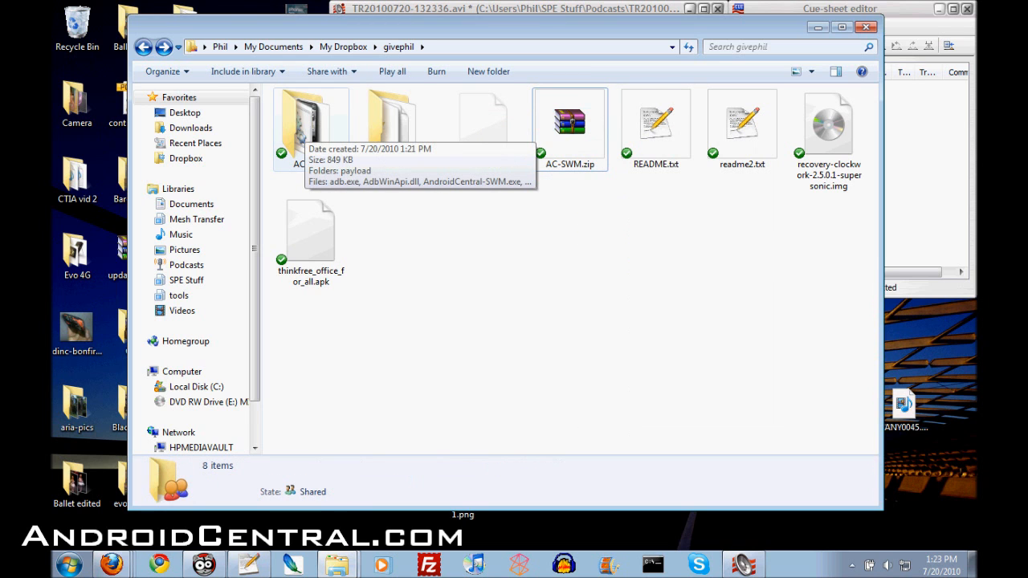
- Open the AC-SWM folder and run AndroidCentral-SWM.exe
{"action": "double_click", "coordinate": [311, 117]}
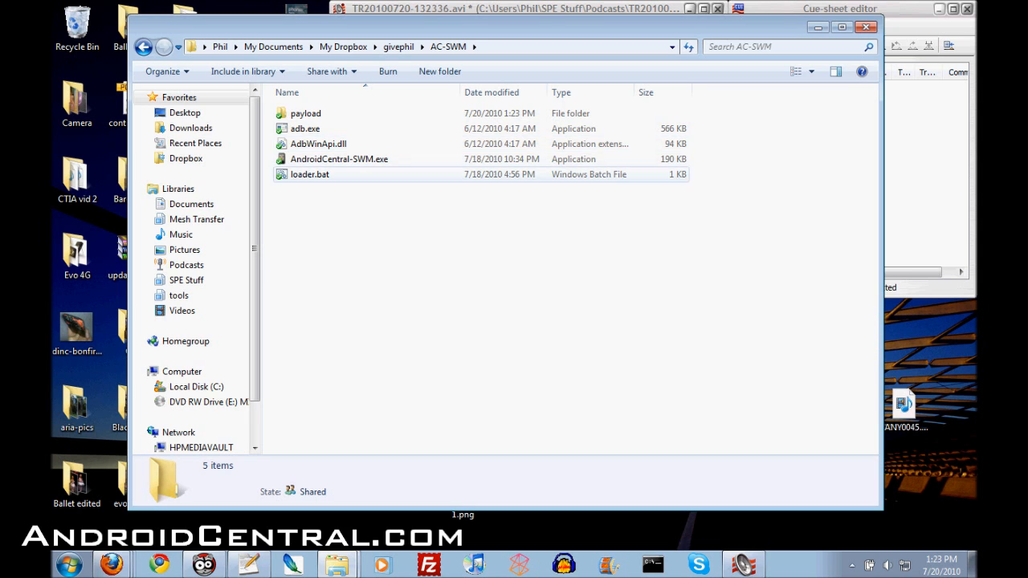
{"action": "left_click", "coordinate": [338, 159]}
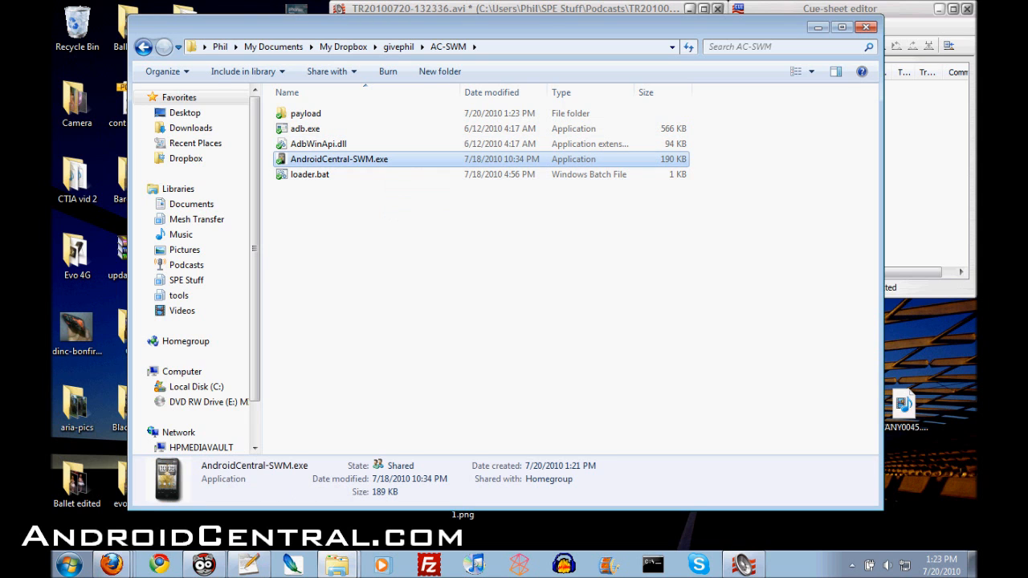
{"action": "double_click", "coordinate": [339, 159]}
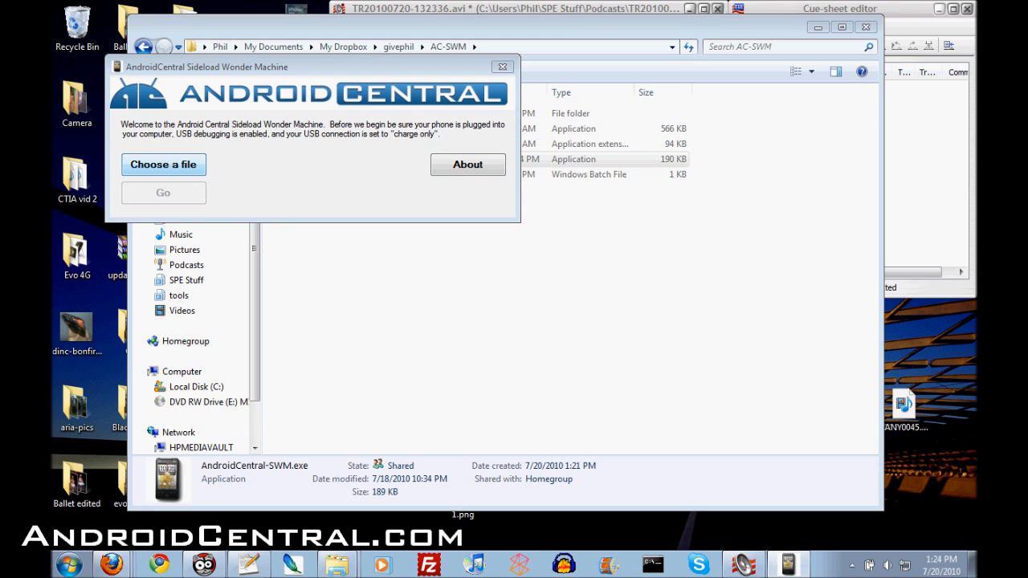
- Choose com.imdb.mobile-1.apk from the android-stuff folder as the file to sideload
{"action": "left_click", "coordinate": [163, 164]}
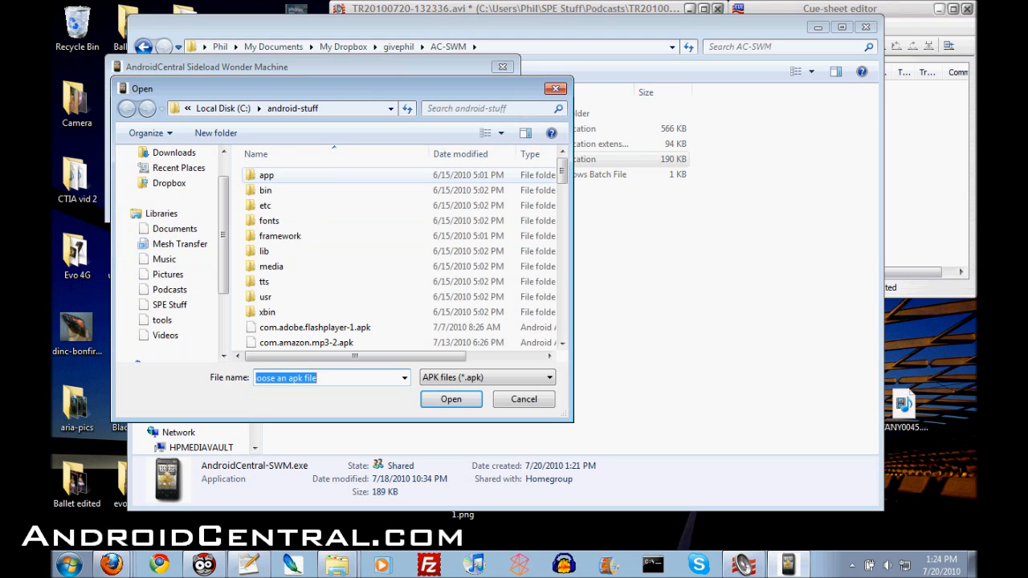
{"action": "scroll", "scroll_direction": "down", "scroll_amount": 3}
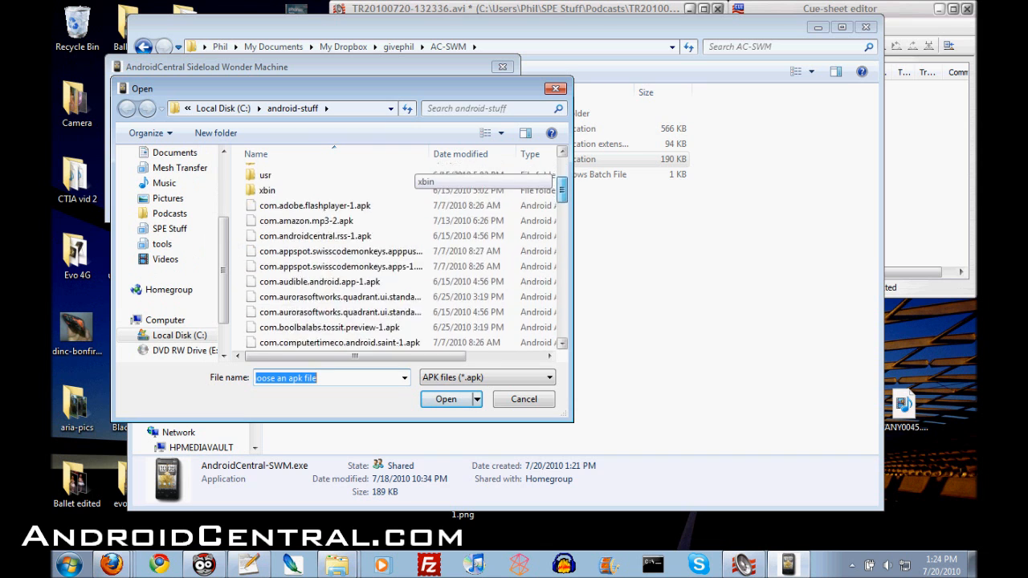
{"action": "scroll", "scroll_direction": "down", "scroll_amount": 3}
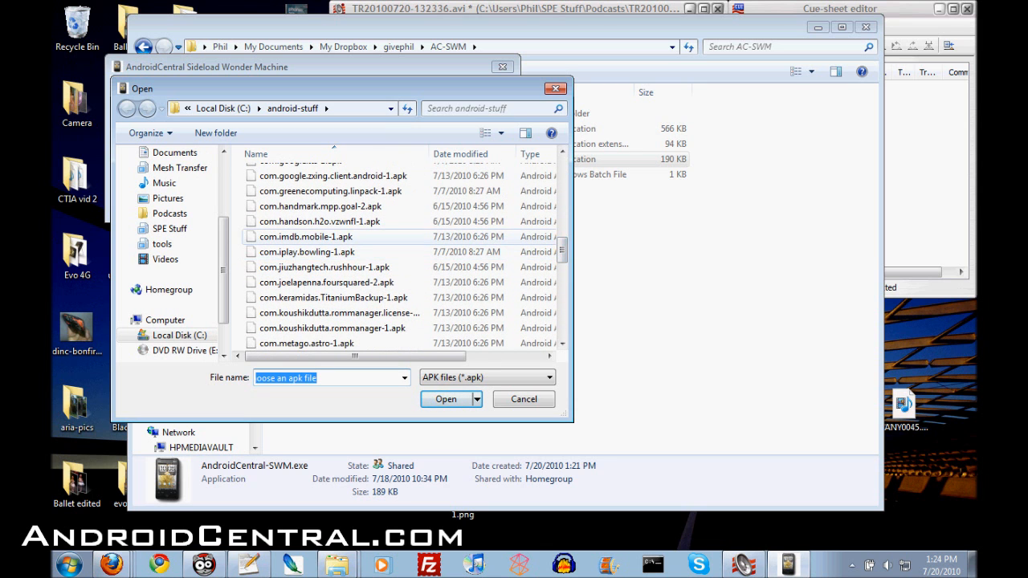
{"action": "left_click", "coordinate": [308, 236]}
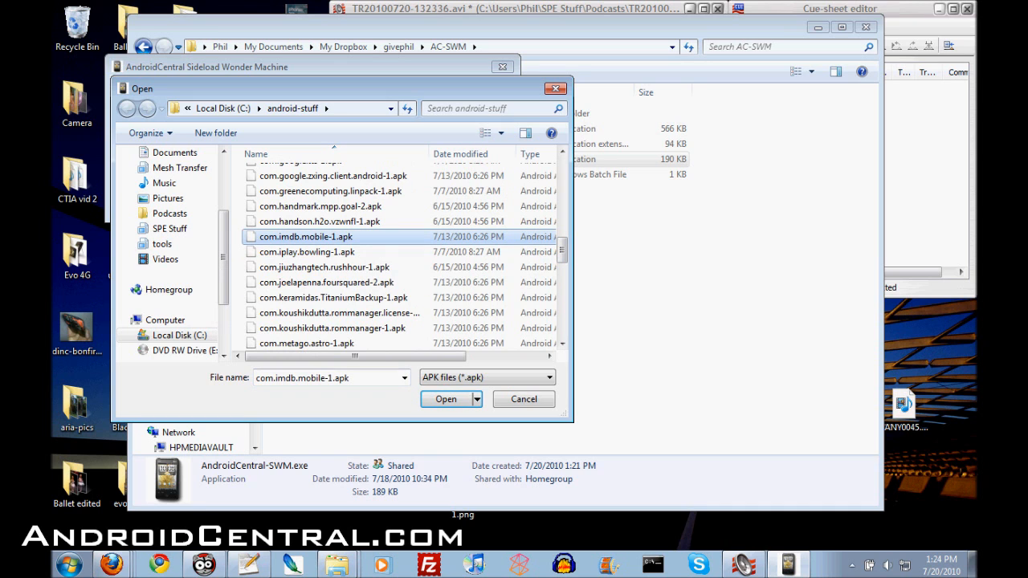
{"action": "left_click", "coordinate": [444, 400]}
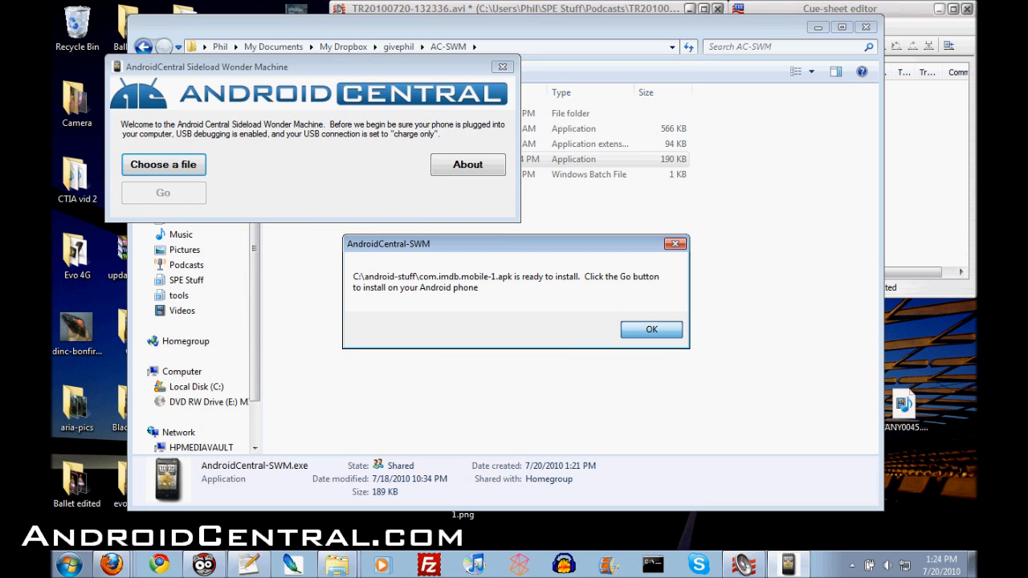
- Dismiss the ready-to-install notice and start the IMDB APK install with Go
{"action": "left_click", "coordinate": [651, 330]}
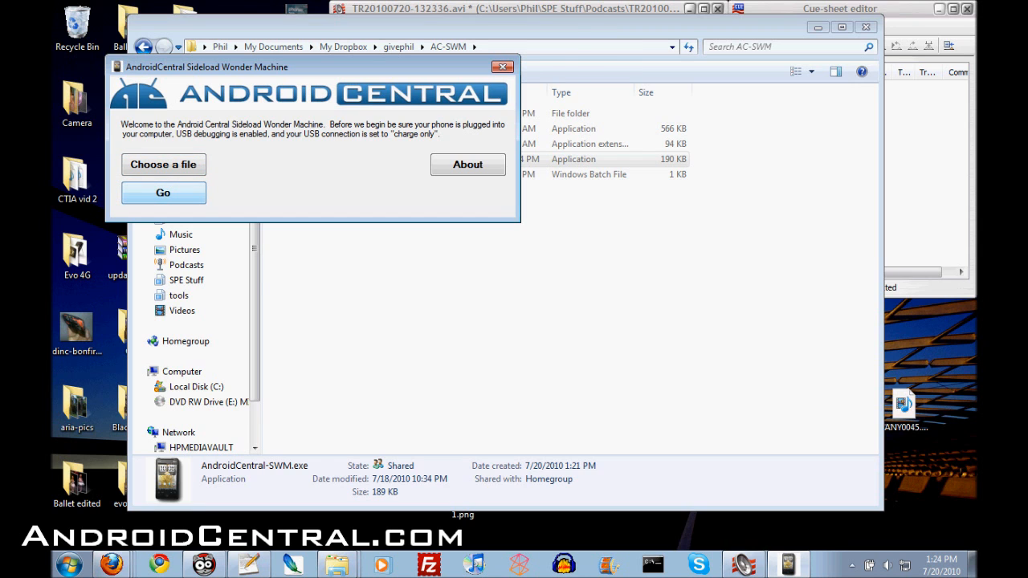
{"action": "left_click", "coordinate": [163, 193]}
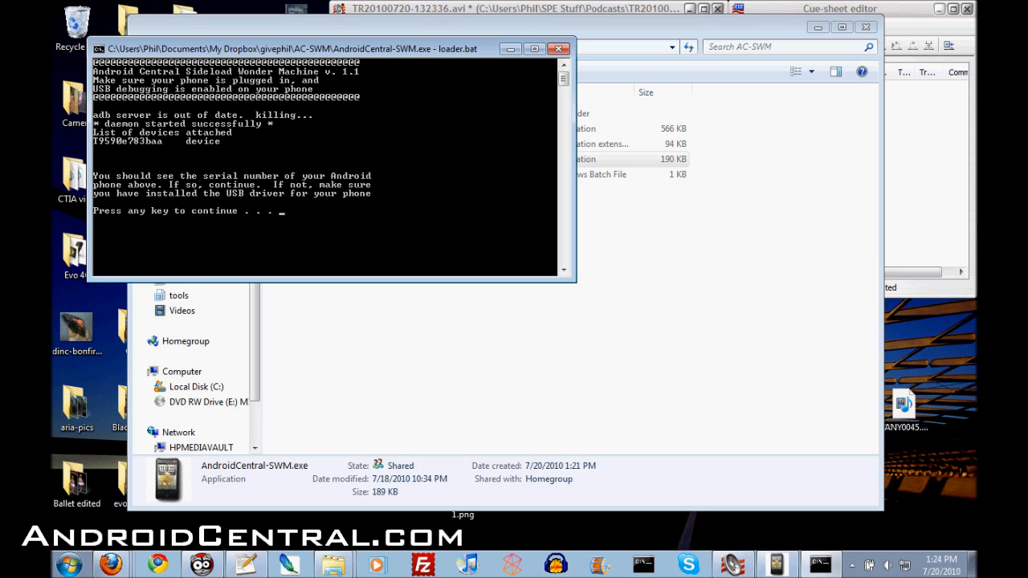
- Confirm the detected phone at the loader's 'Press any key' prompt
{"action": "key", "text": "enter"}
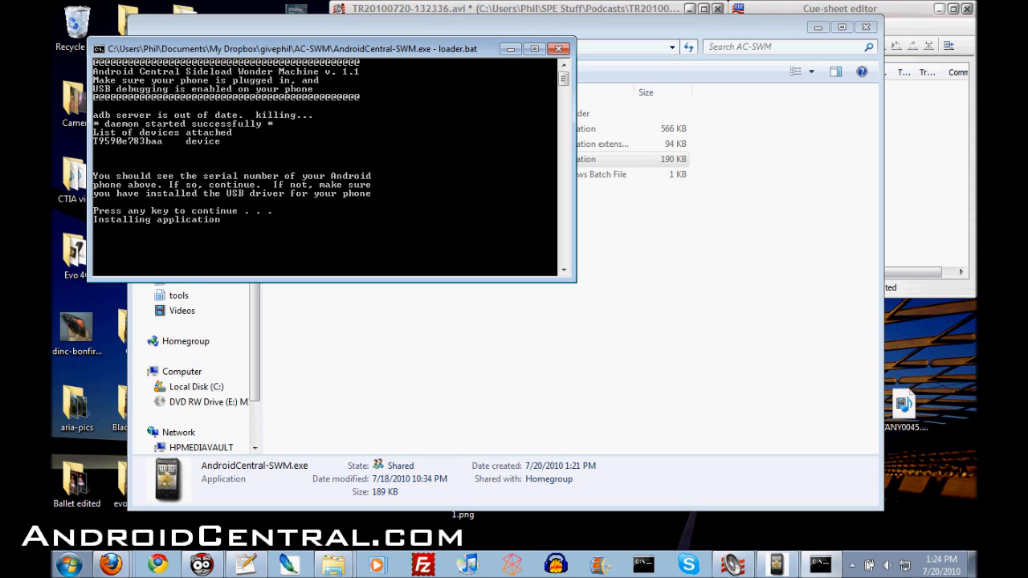